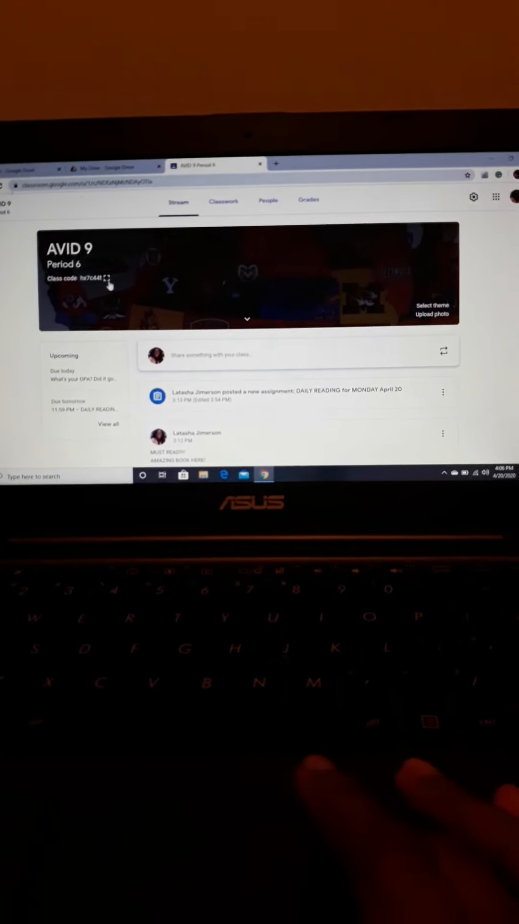
Enlarge the class code for display, then close the enlarged view.
{"action": "left_click", "coordinate": [109, 277]}
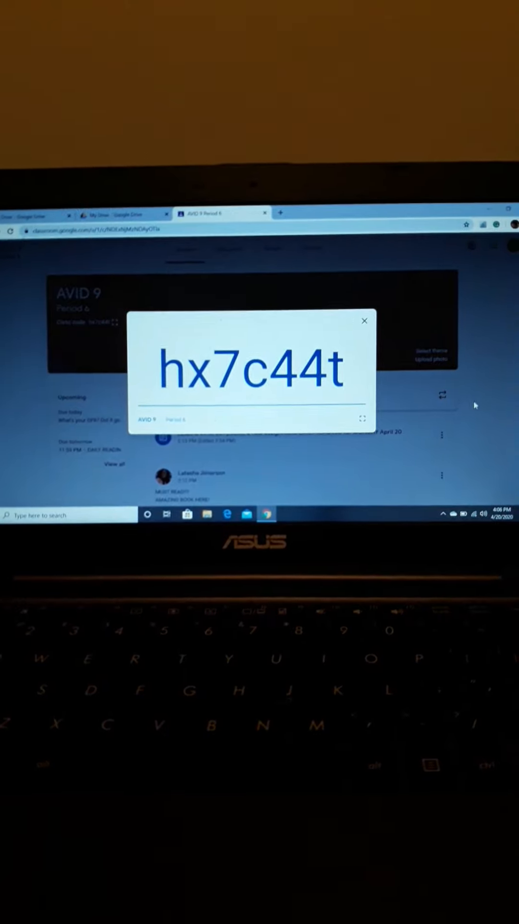
{"action": "left_click", "coordinate": [365, 321]}
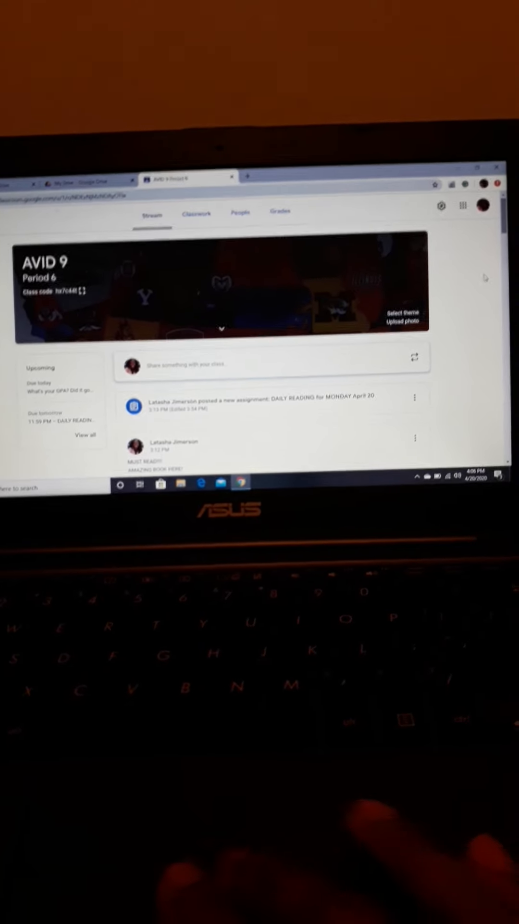
{"action": "left_click", "coordinate": [209, 240]}
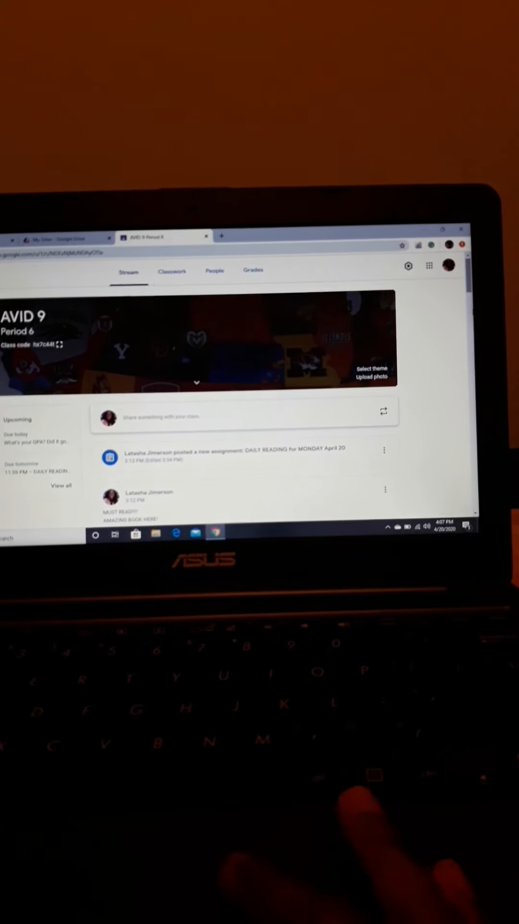
Scroll the stream to the reading book and PARADIGM discussion posts.
{"action": "scroll", "scroll_direction": "down", "scroll_amount": 3}
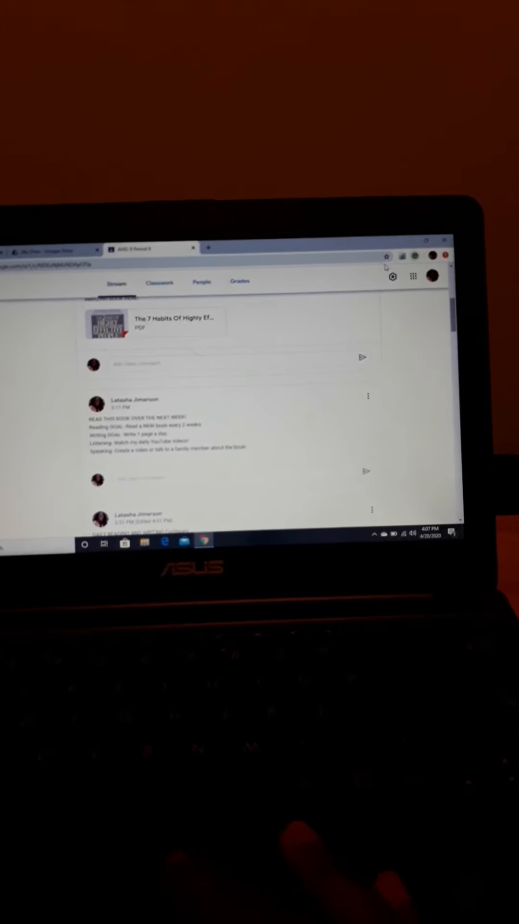
{"action": "scroll", "scroll_direction": "down", "scroll_amount": 3}
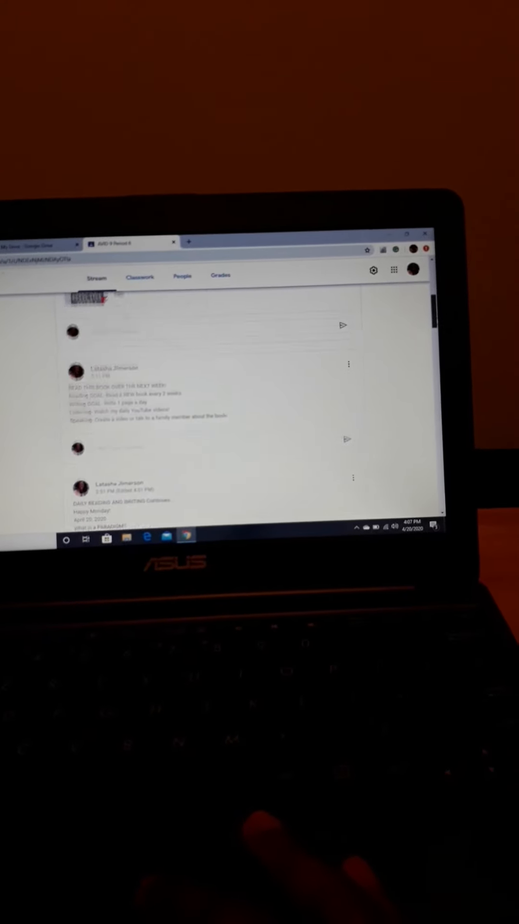
{"action": "scroll", "scroll_direction": "down", "scroll_amount": 3}
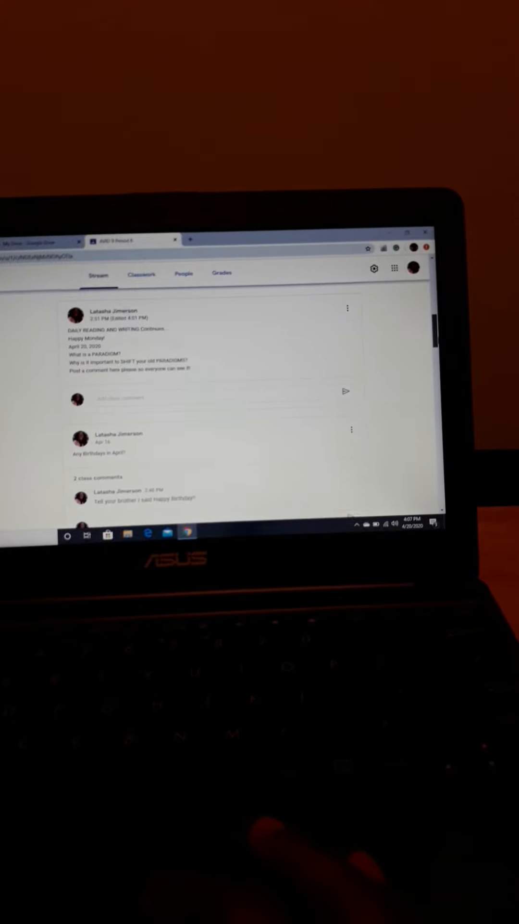
{"action": "scroll", "scroll_direction": "up", "scroll_amount": 3}
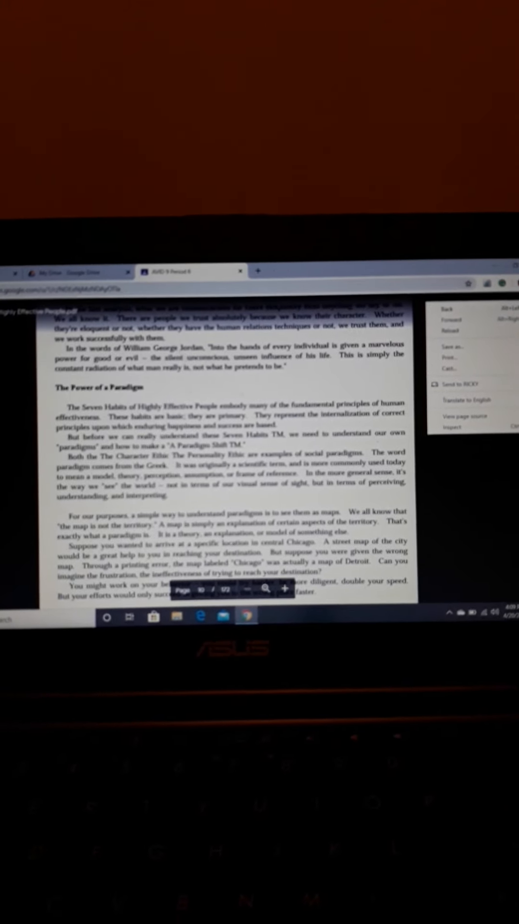
Open the Seven Habits of Highly Effective People PDF from the stream post.
{"action": "left_click", "coordinate": [177, 265]}
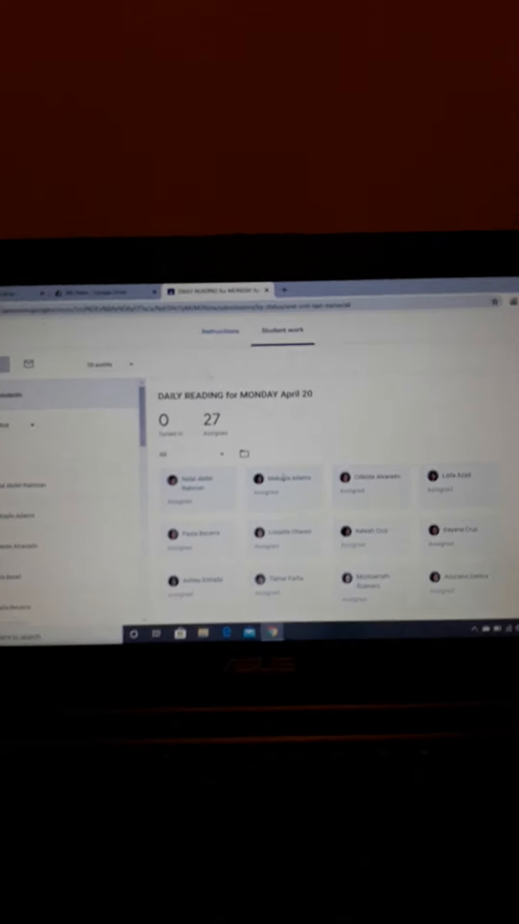
View DAILY READING for MONDAY April 20 student work: 0 turned in, 27 assigned.
{"action": "left_click", "coordinate": [186, 340]}
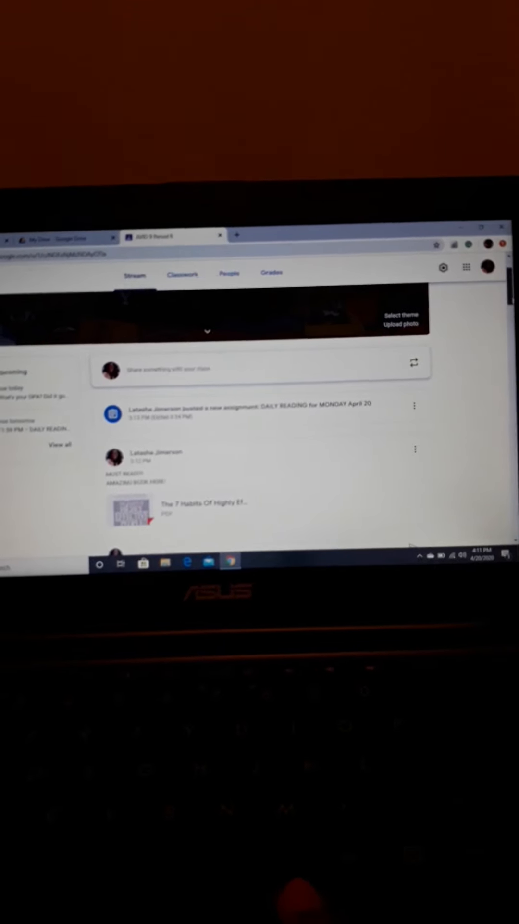
Open the 'What's your GPA? Did it go up or down?' question post.
{"action": "scroll", "scroll_direction": "down", "scroll_amount": 3}
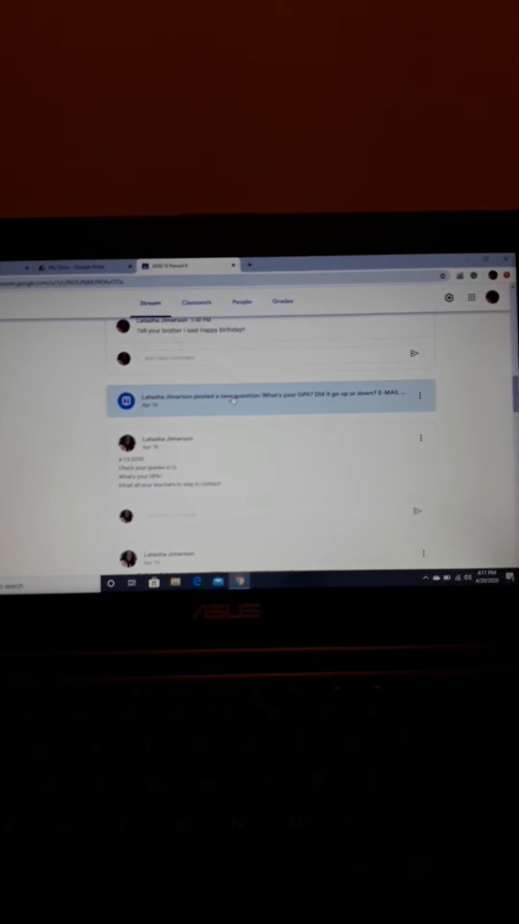
{"action": "left_click", "coordinate": [271, 396]}
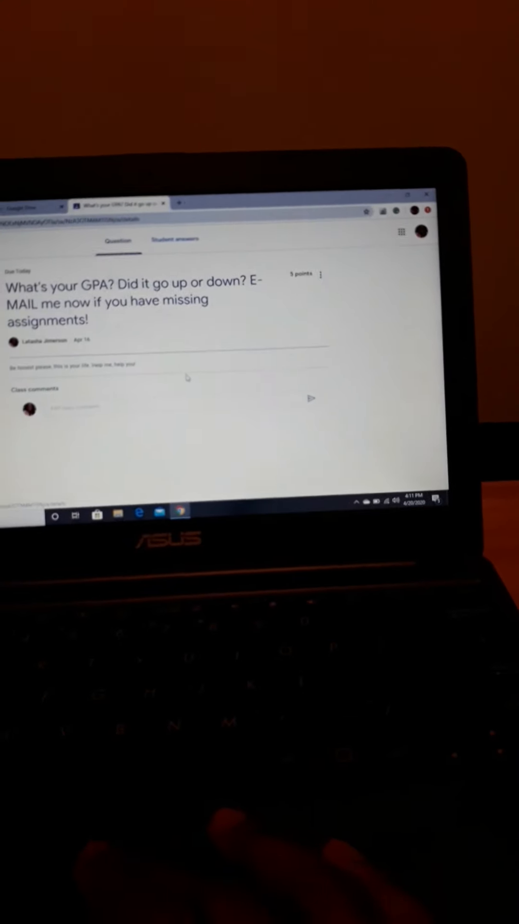